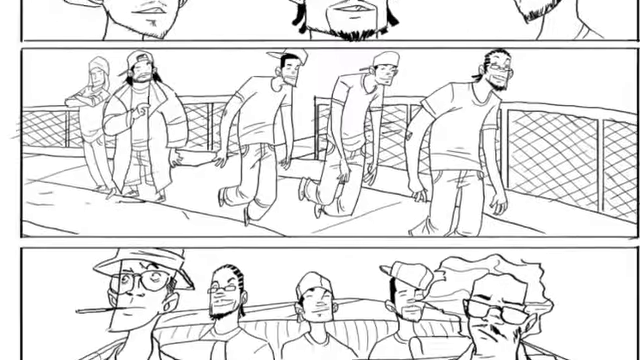
Scroll down the canvas to reach the middle and lower panels for flat colouring.
{"action": "scroll", "scroll_direction": "down", "scroll_amount": 3}
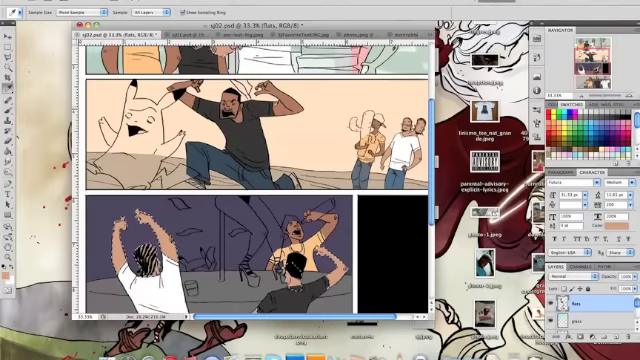
{"action": "key", "text": "cmd+s"}
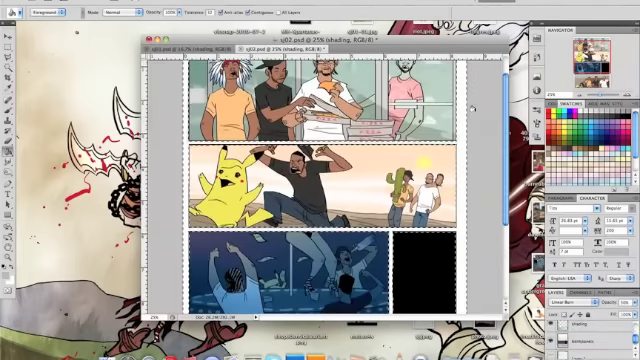
{"action": "scroll", "scroll_direction": "down", "scroll_amount": 3}
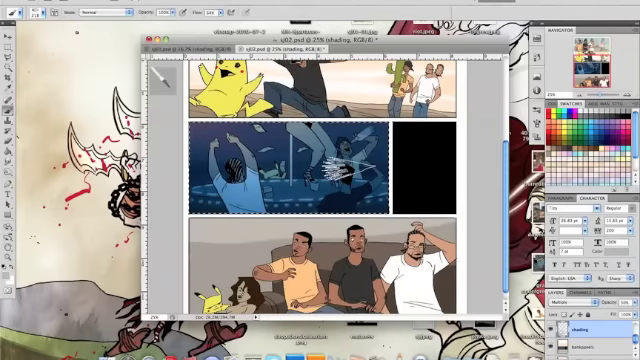